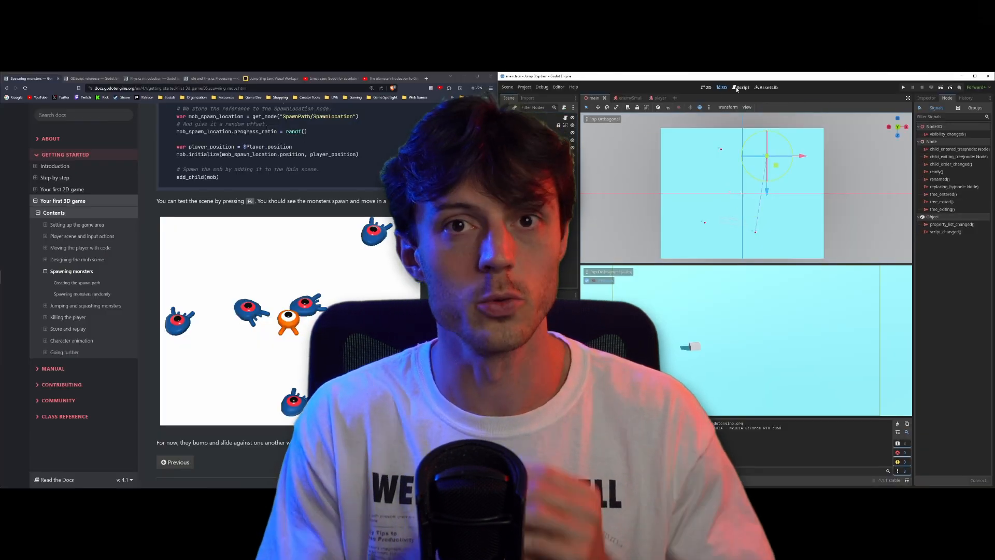
Show main.gd in the Script workspace and scroll the docs to the full main.gd listing.
{"action": "left_click", "coordinate": [741, 87]}
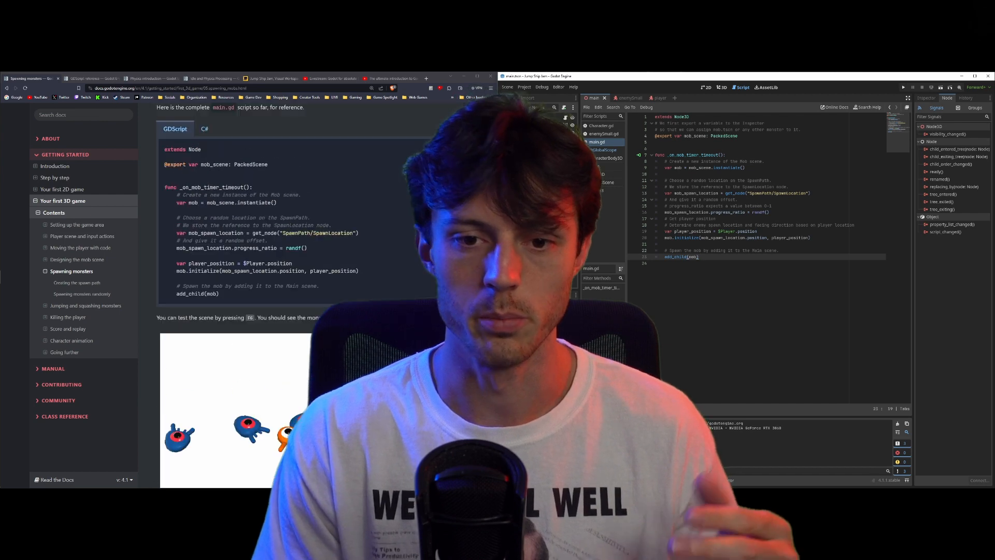
{"action": "scroll", "scroll_direction": "down", "scroll_amount": 3}
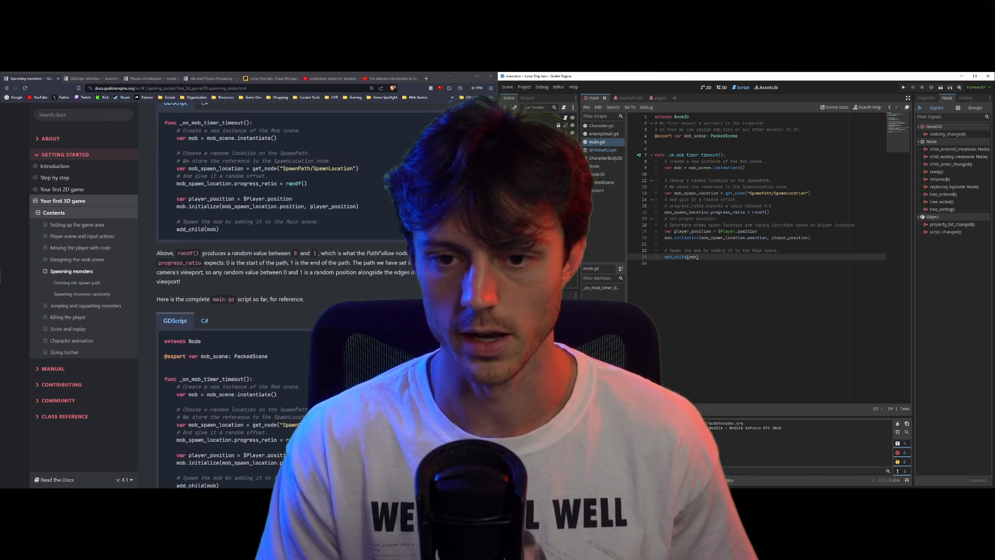
{"action": "scroll", "scroll_direction": "down", "scroll_amount": 3}
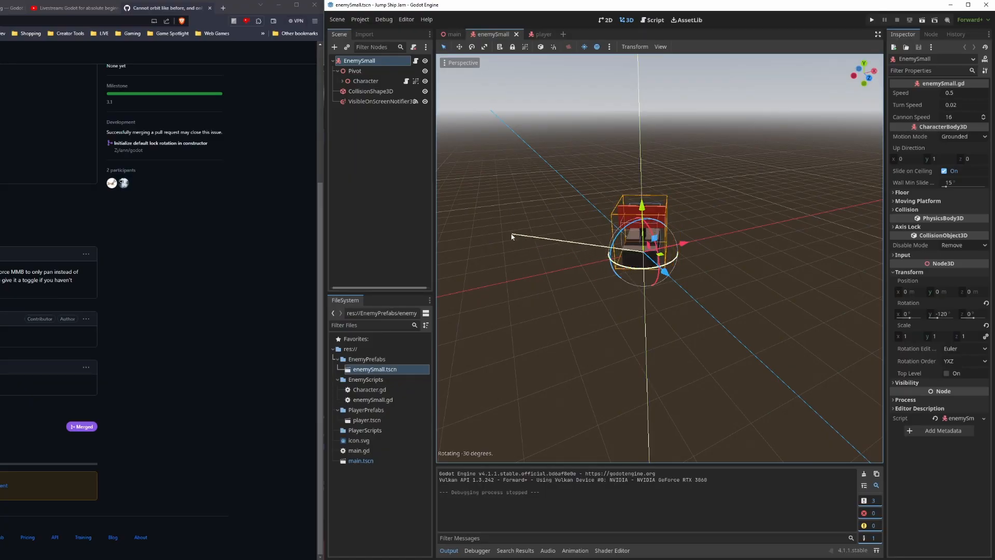
Rotate the enemySmall root node around Y from -120 to -180 degrees.
{"action": "left_click_drag", "start_coordinate": [512, 238], "coordinate": [588, 122]}
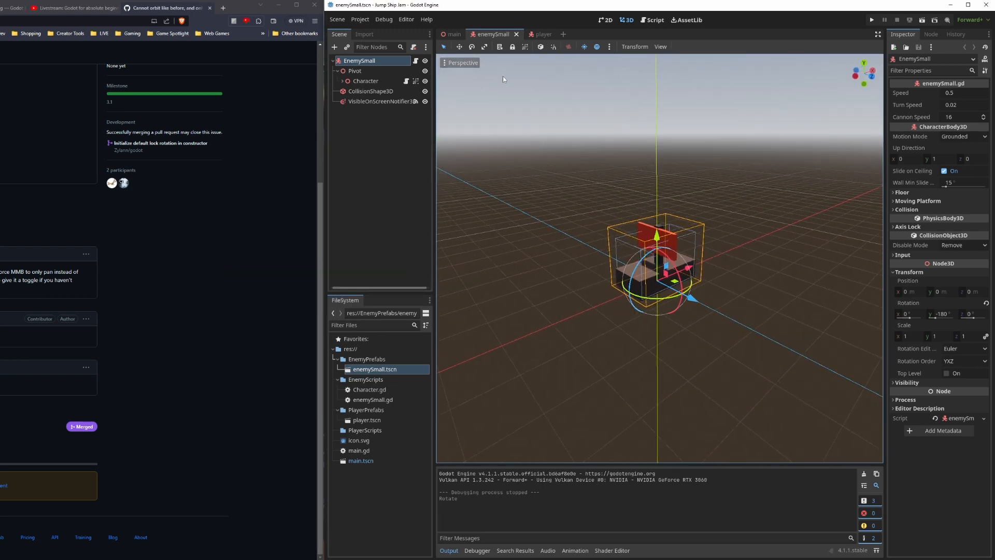
In main.tscn, select SpawnPath's SpawnLocation node to view its PathFollow3D properties.
{"action": "left_click", "coordinate": [452, 33]}
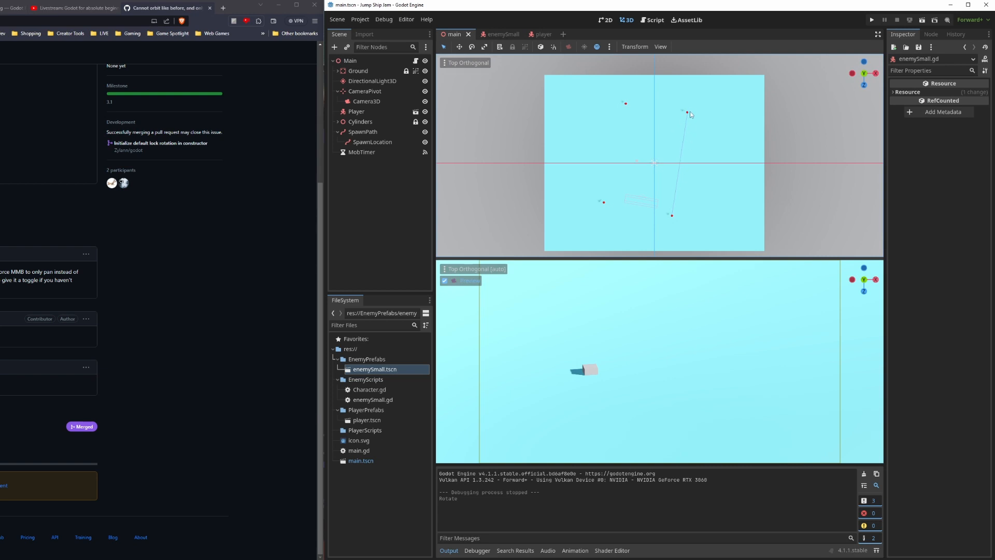
{"action": "left_click", "coordinate": [362, 132]}
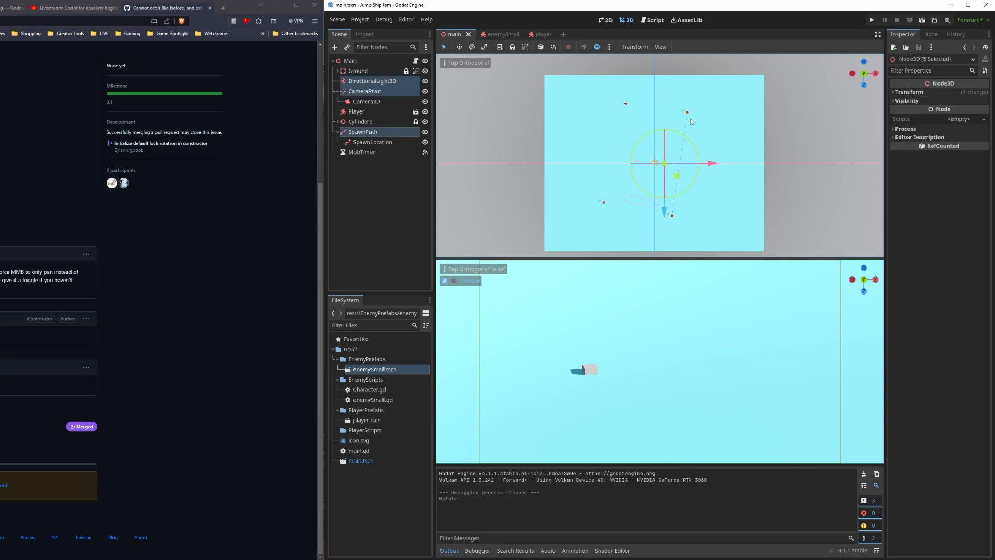
{"action": "left_click", "coordinate": [372, 141]}
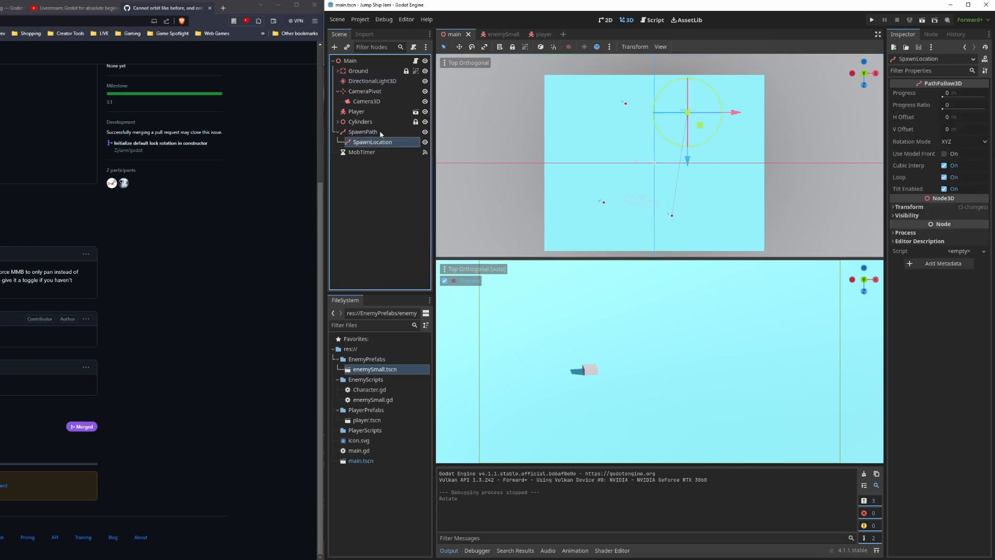